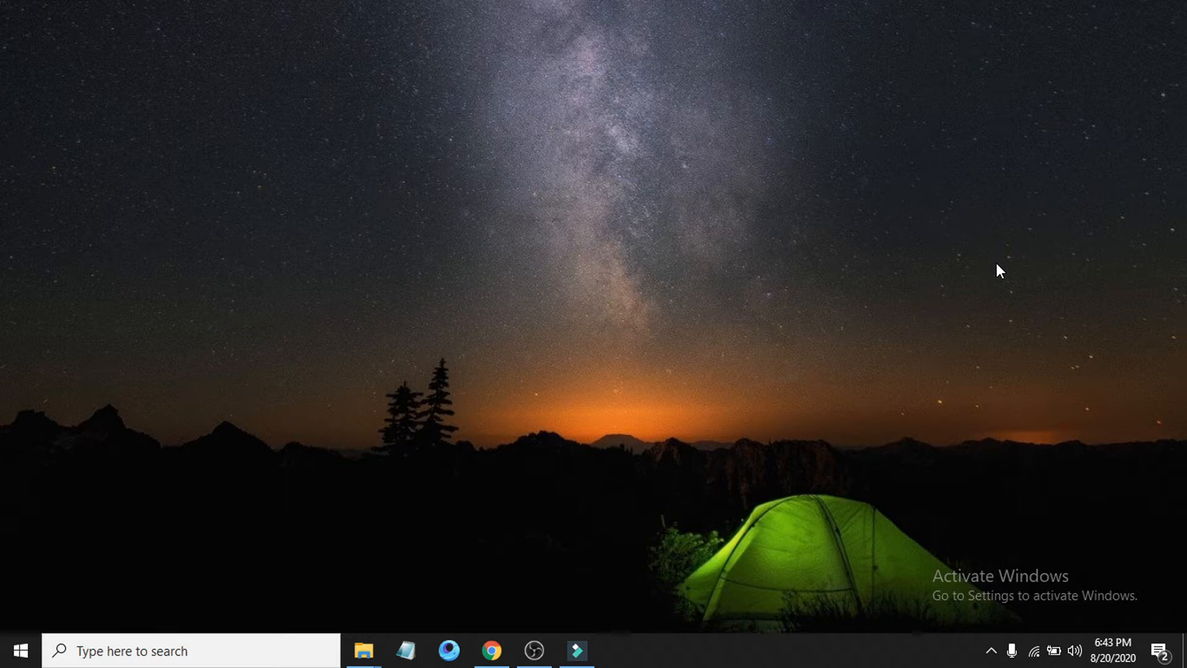
pyautogui.moveTo(462, 334)
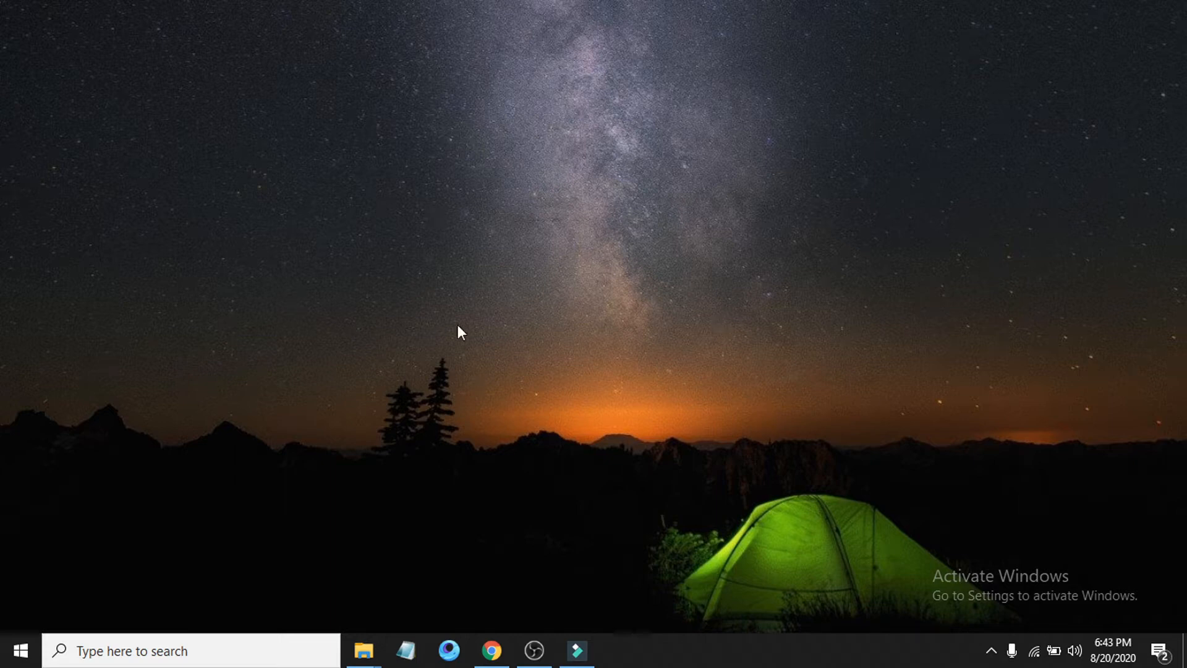
pyautogui.moveTo(453, 311)
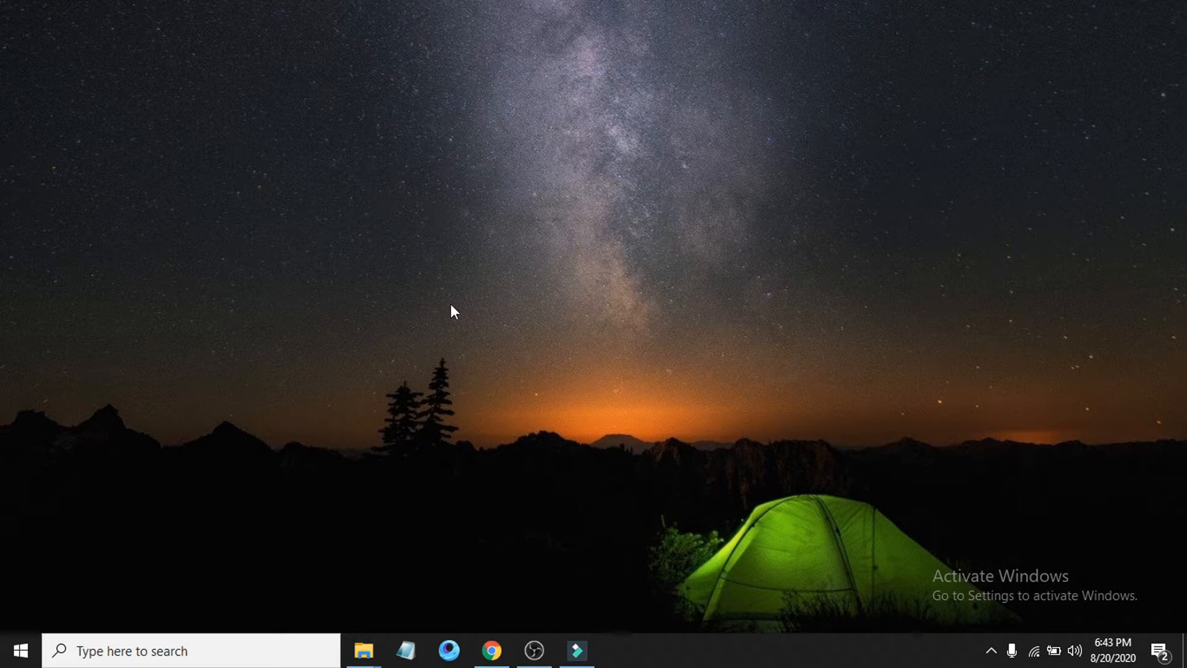
pyautogui.moveTo(625, 289)
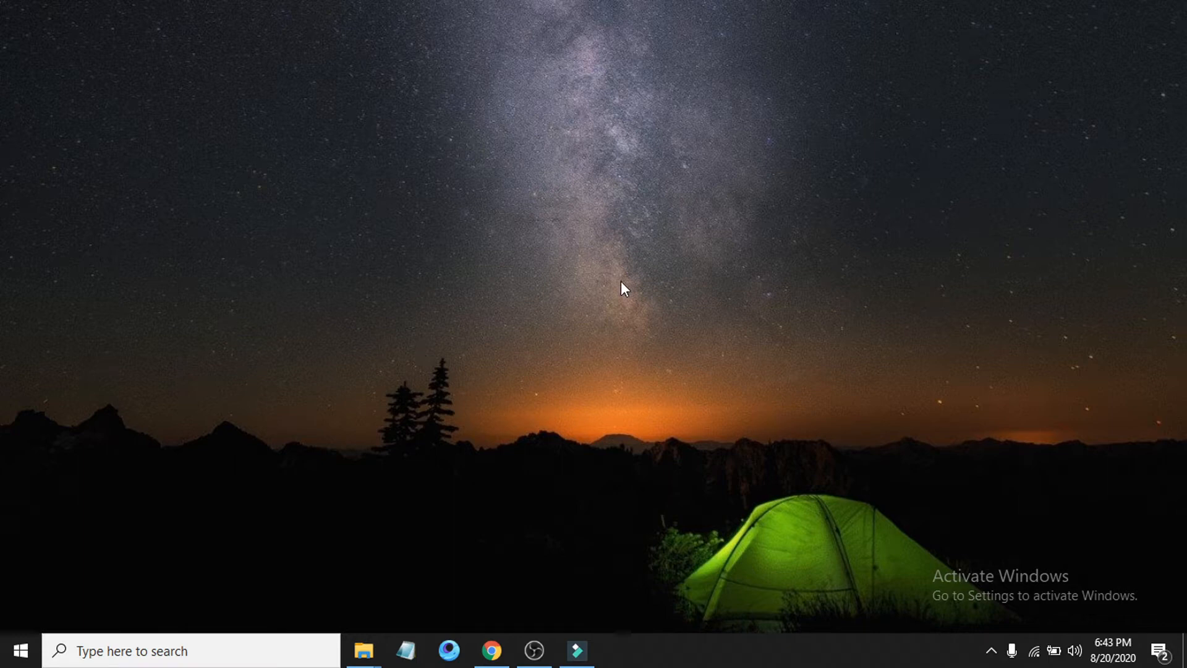
pyautogui.moveTo(67, 593)
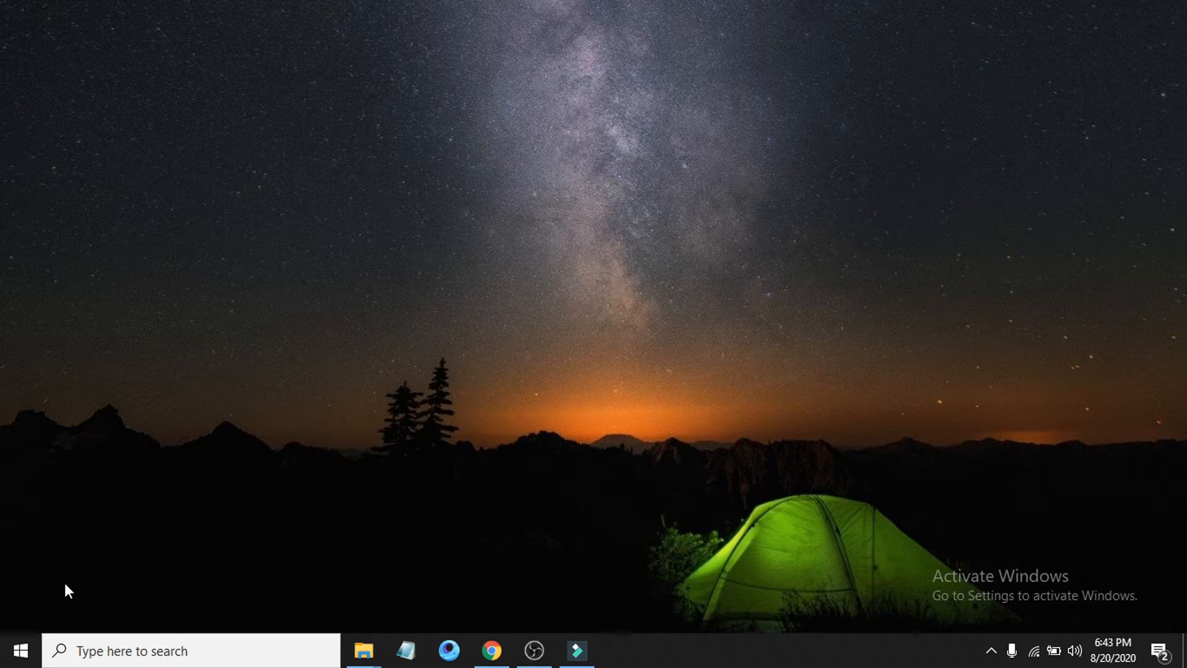
# Open Windows Settings from the Start menu's Settings gear
pyautogui.click(18, 651)
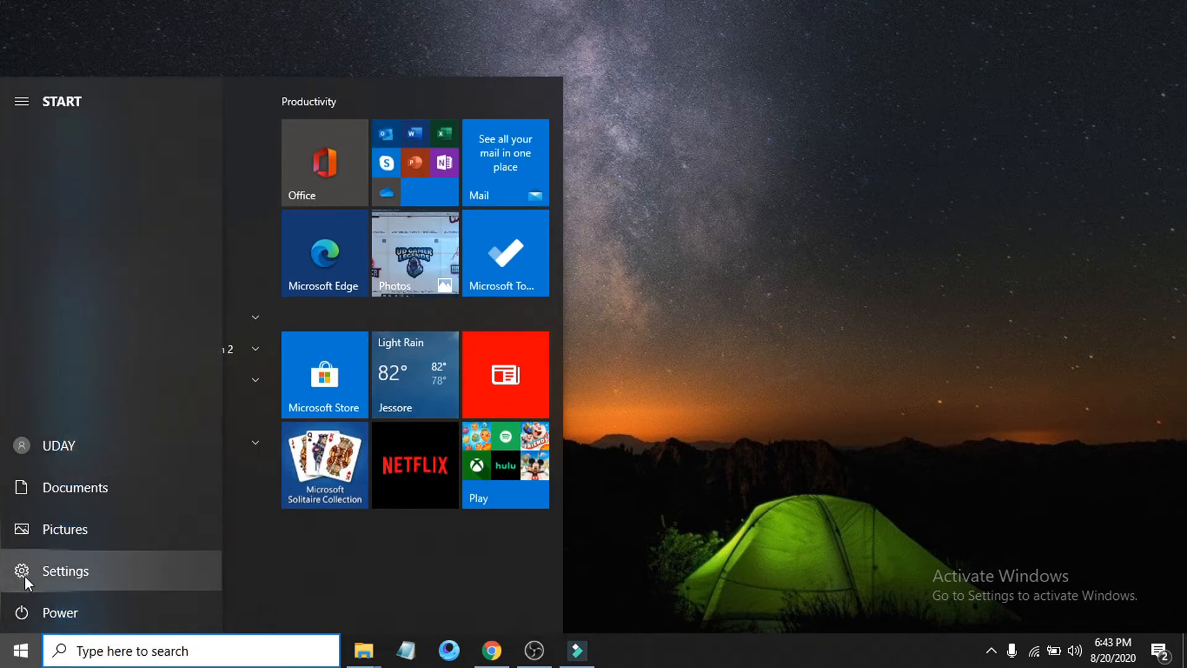
pyautogui.click(65, 570)
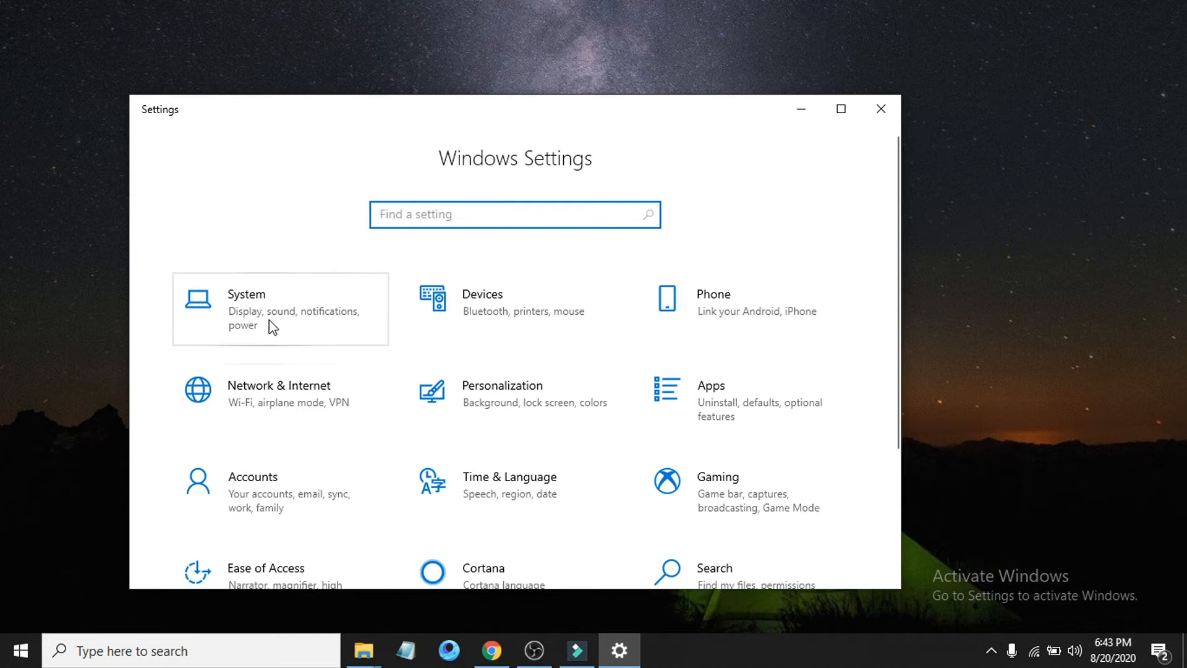
# Go to System's Display page and open Advanced display settings for Display 1
pyautogui.click(280, 309)
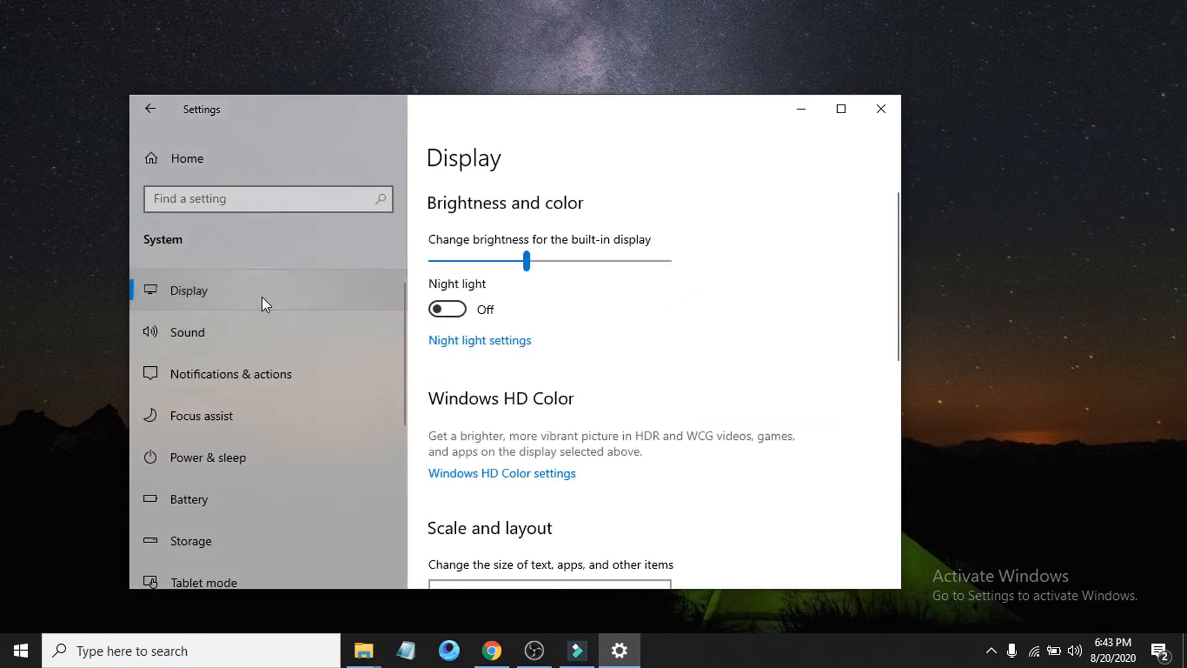
pyautogui.scroll(-3)
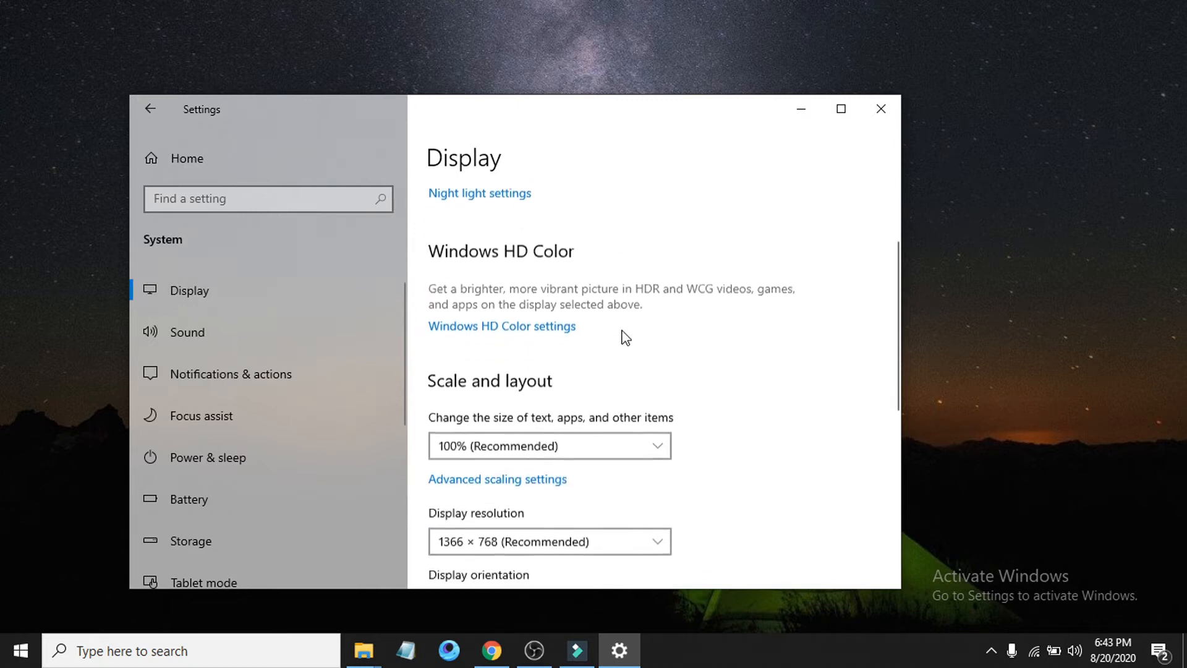
pyautogui.scroll(-3)
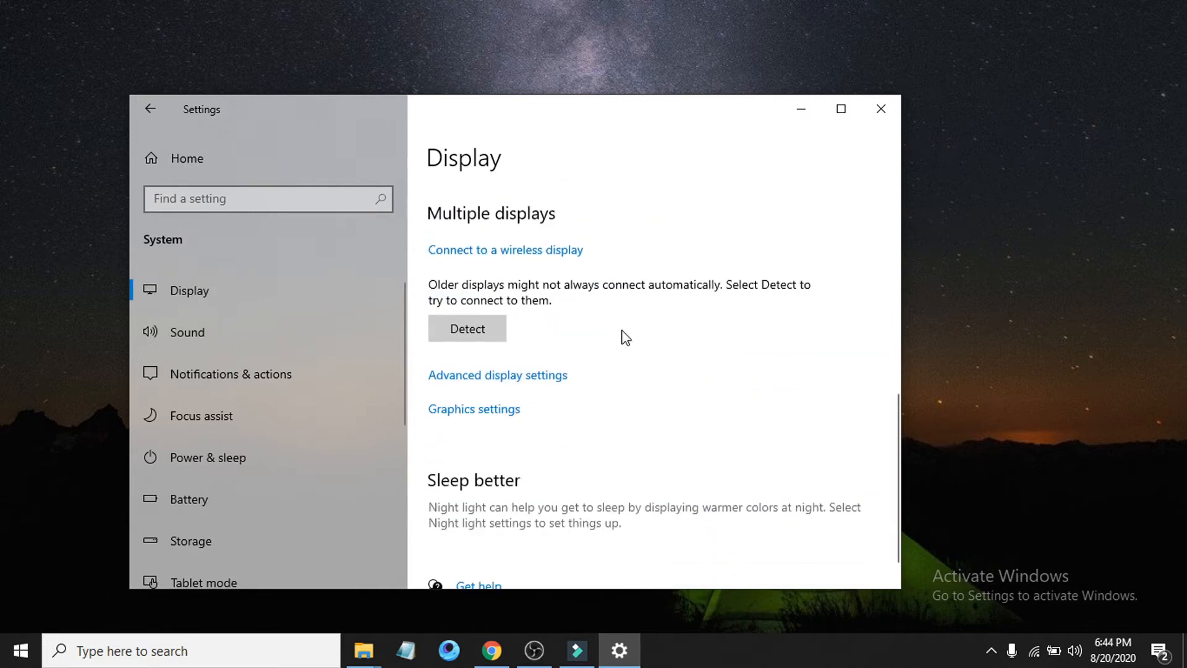
pyautogui.scroll(-3)
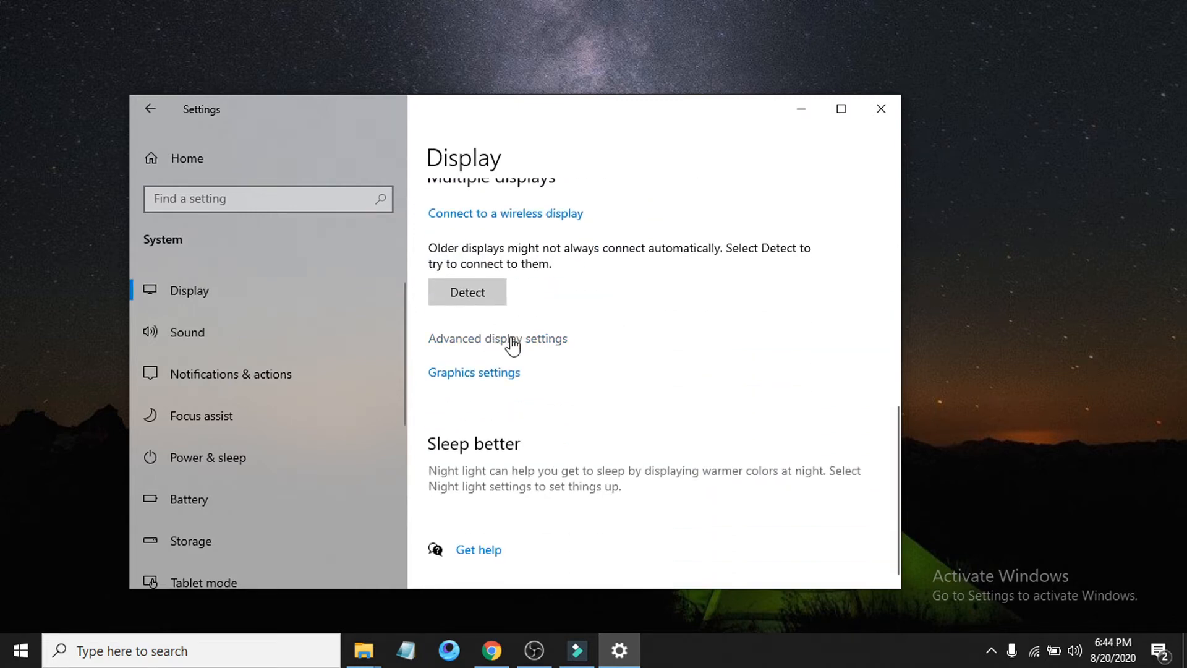
pyautogui.click(497, 338)
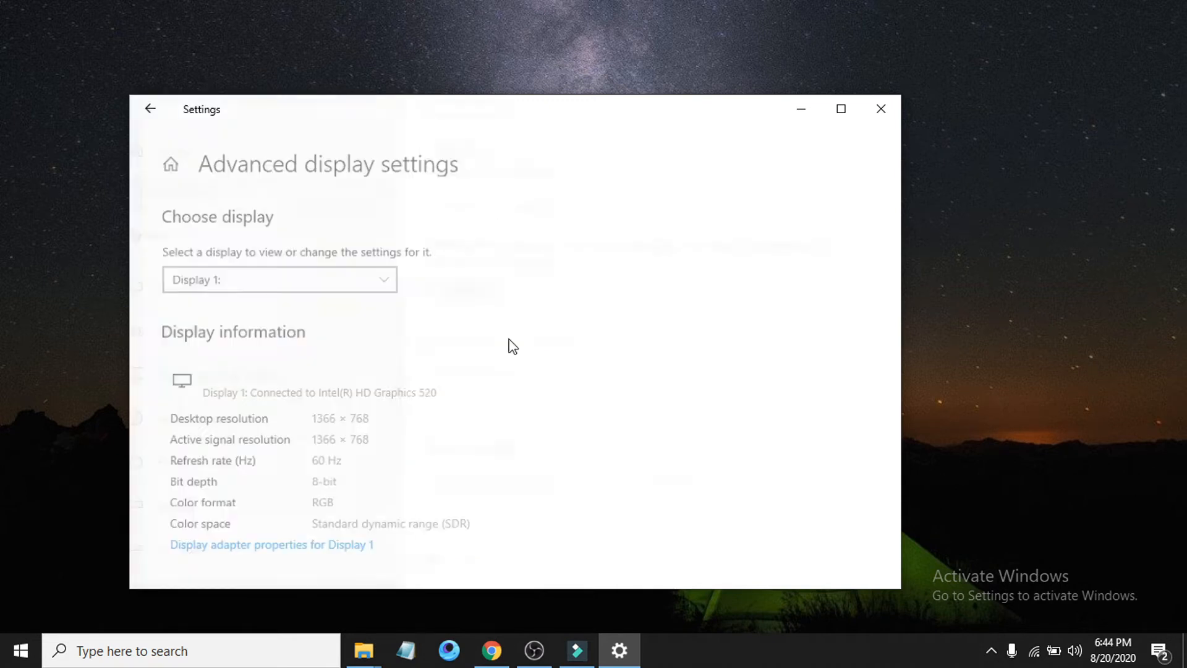
pyautogui.scroll(-3)
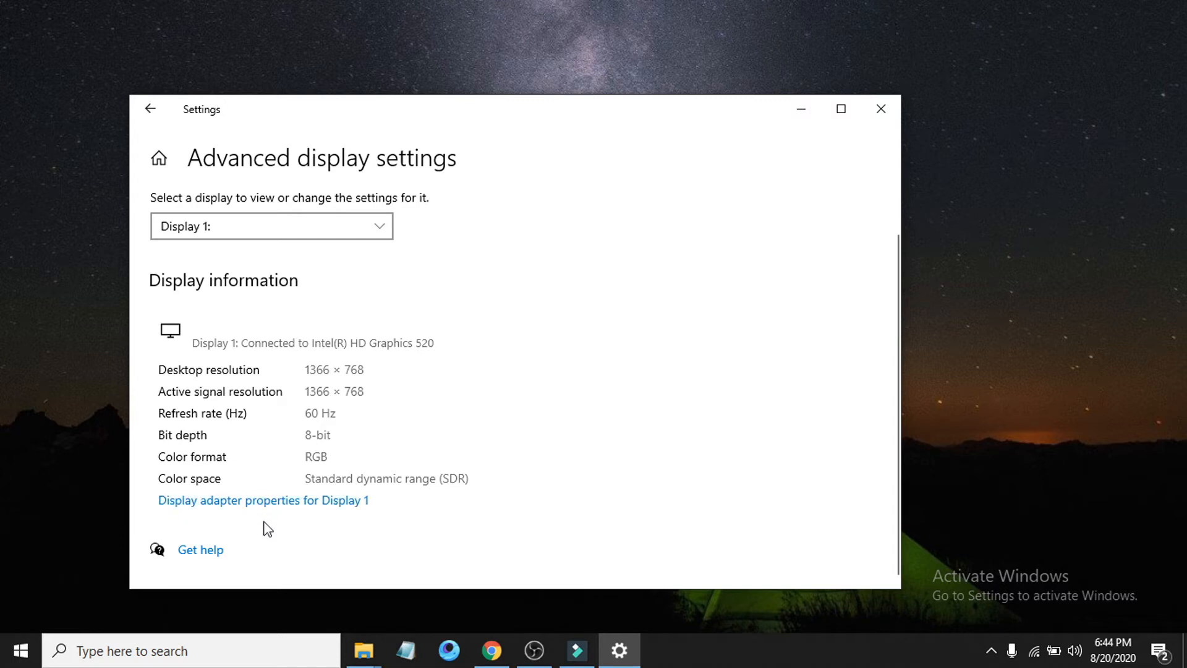
pyautogui.moveTo(292, 511)
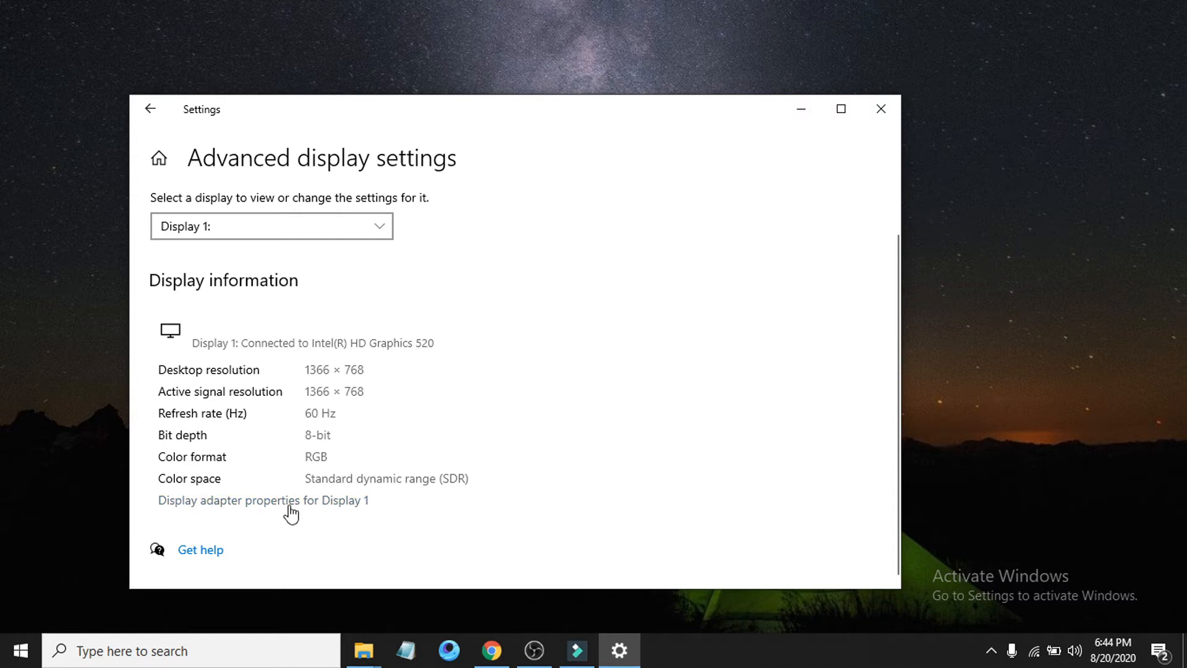
# Open Display 1's adapter properties and launch Color Management from its Color Management tab
pyautogui.click(263, 499)
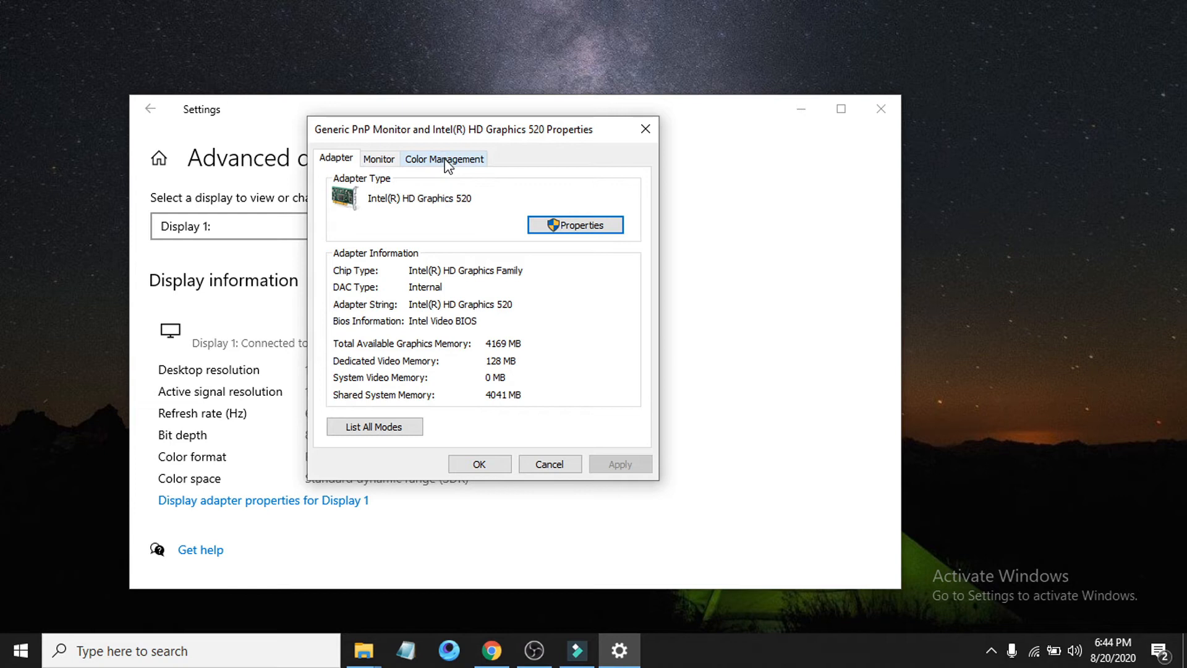
pyautogui.click(445, 158)
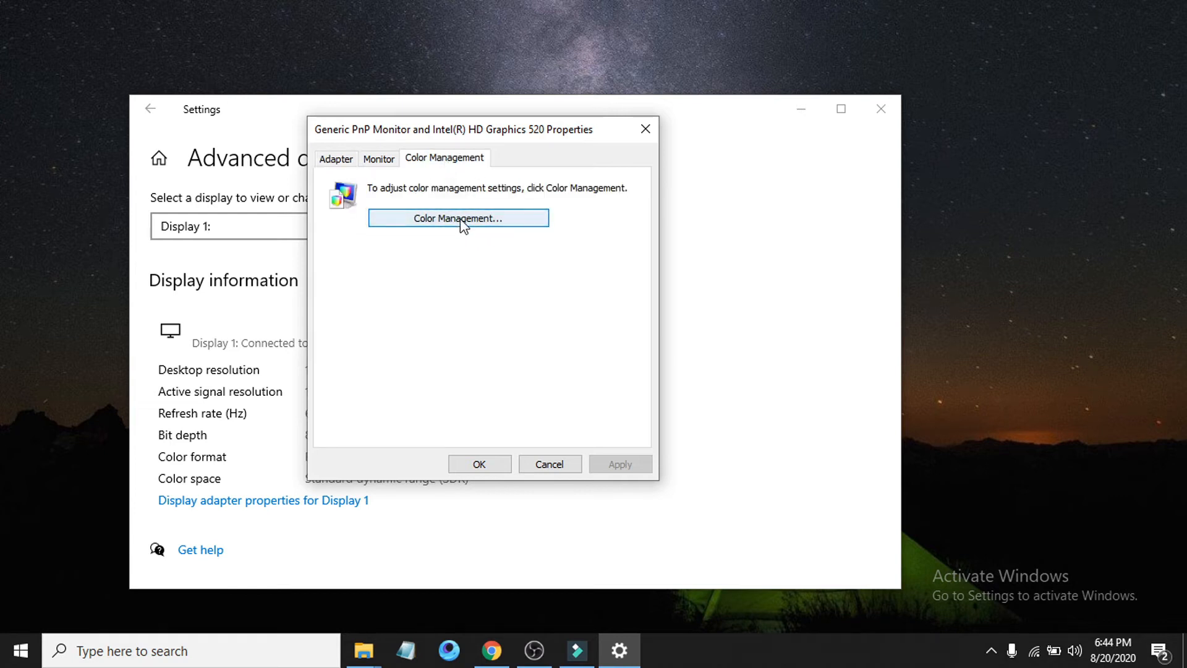
pyautogui.click(458, 218)
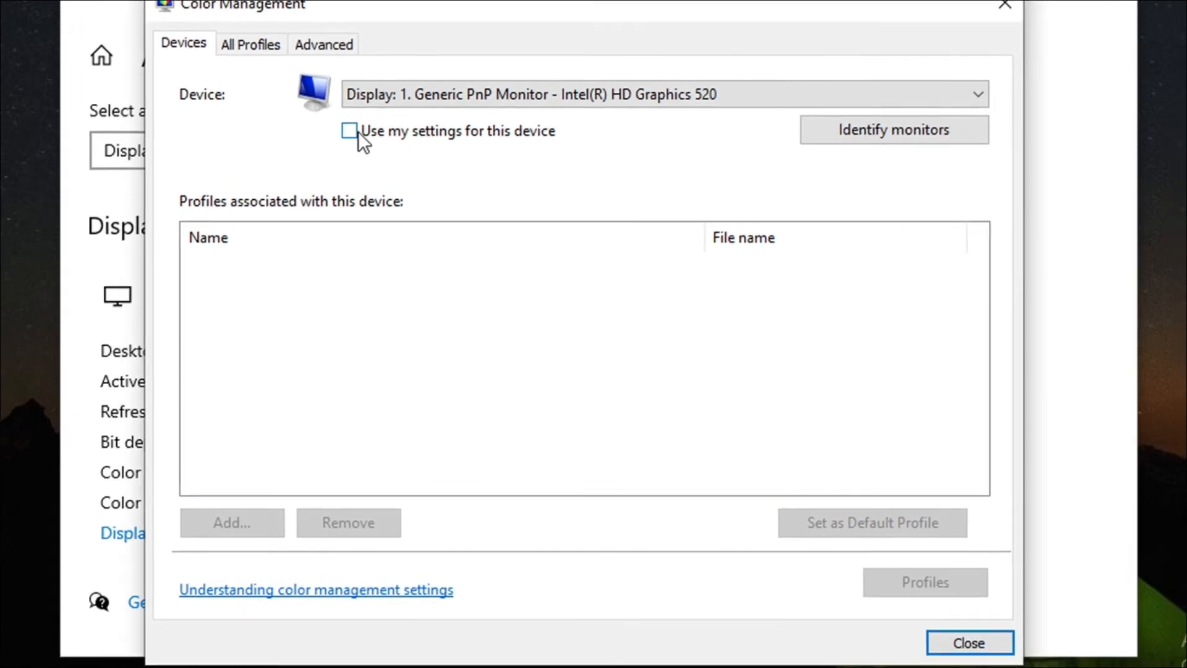
# Enable Use my settings for this device and add the sRGB IEC61966-2.1 profile
pyautogui.click(350, 131)
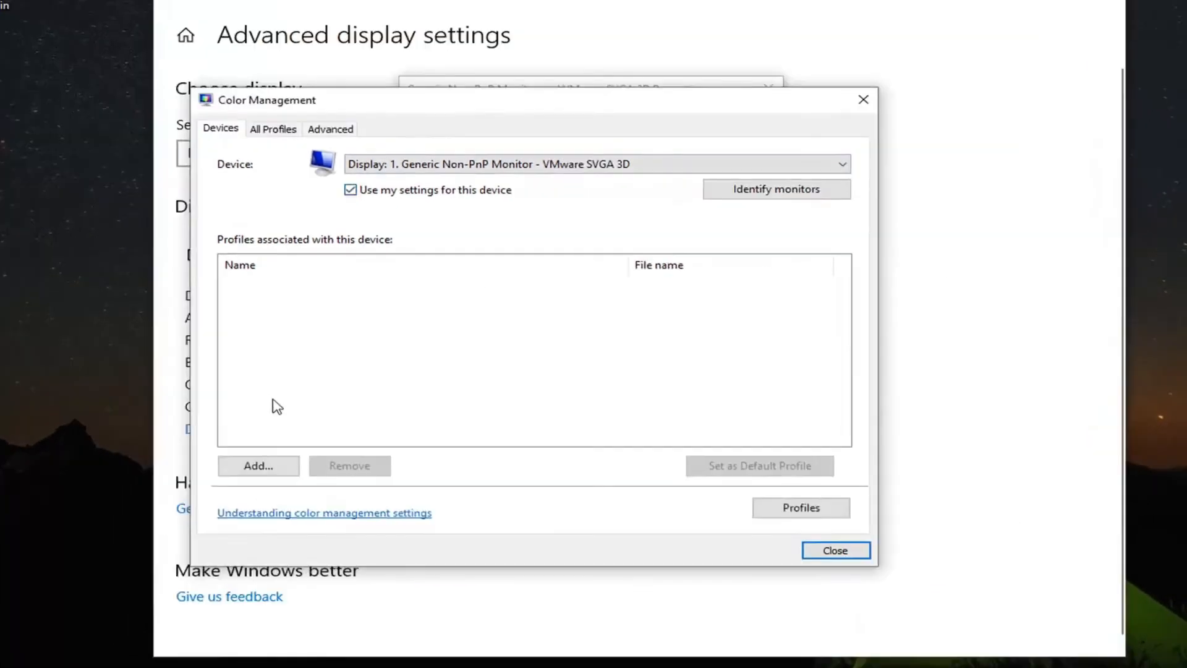
pyautogui.click(259, 465)
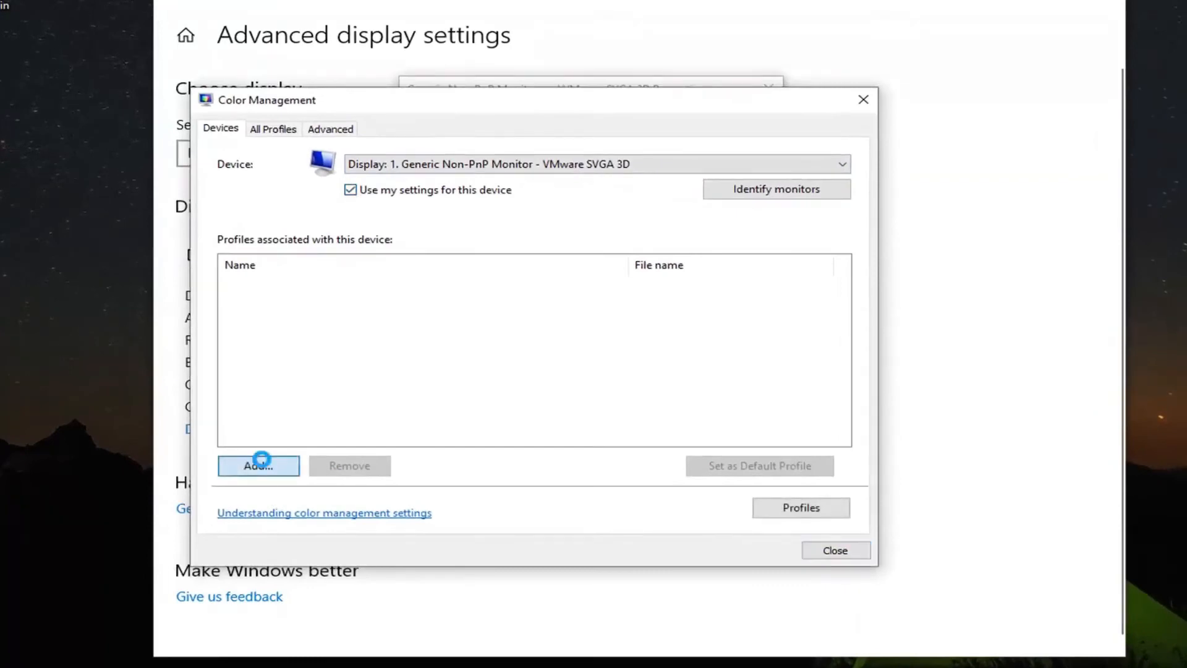
pyautogui.click(258, 465)
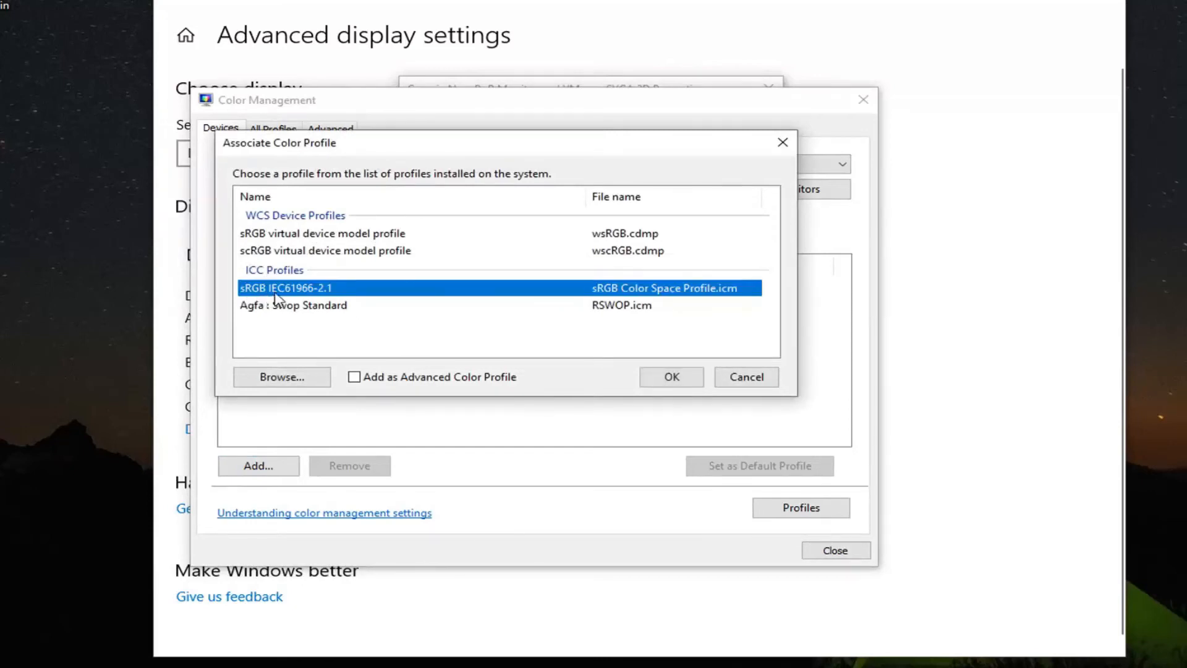
pyautogui.moveTo(317, 300)
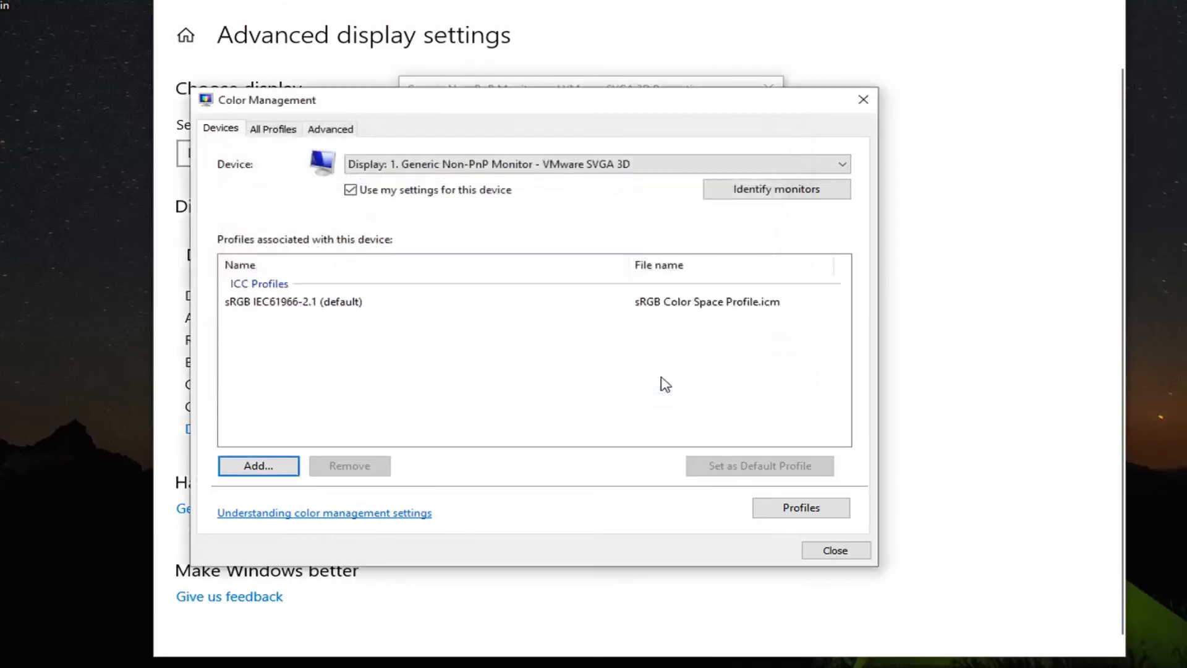
pyautogui.moveTo(1007, 642)
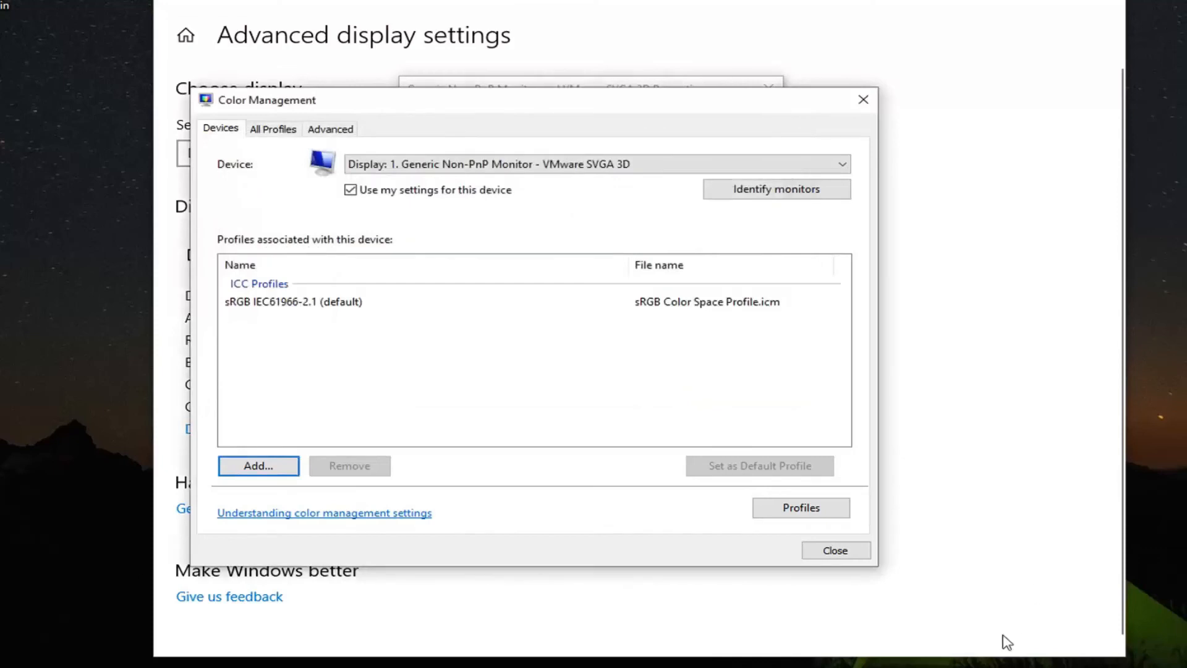
pyautogui.moveTo(835, 550)
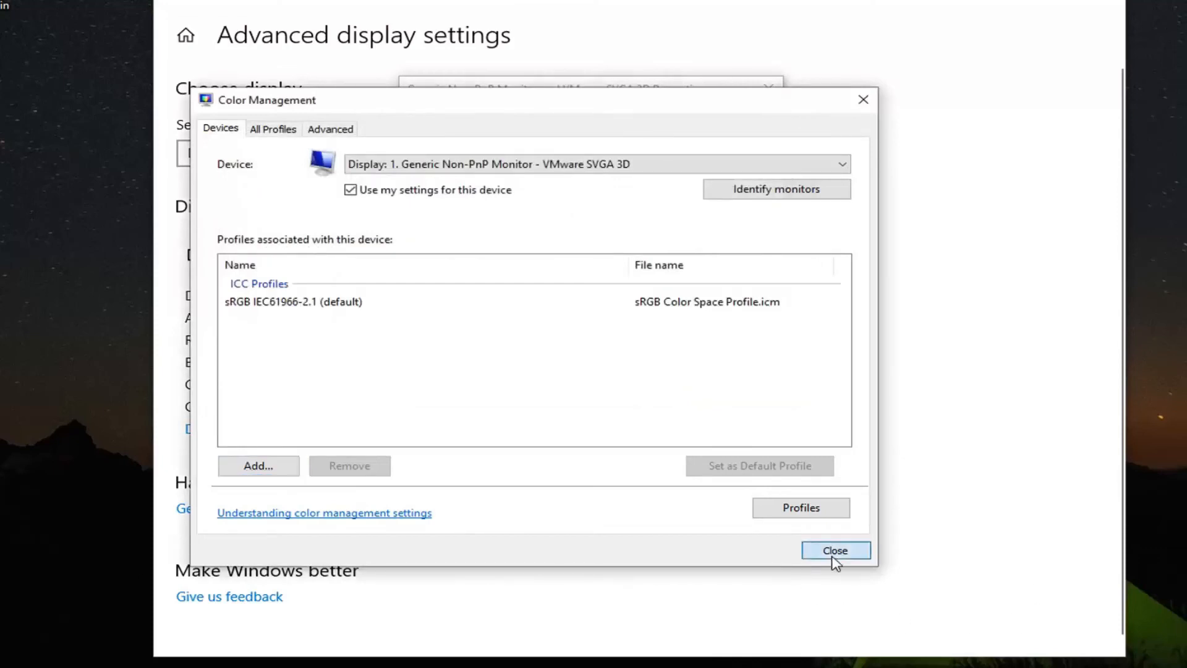
# Close Color Management and right-click the desktop to bring up Refresh
pyautogui.click(834, 550)
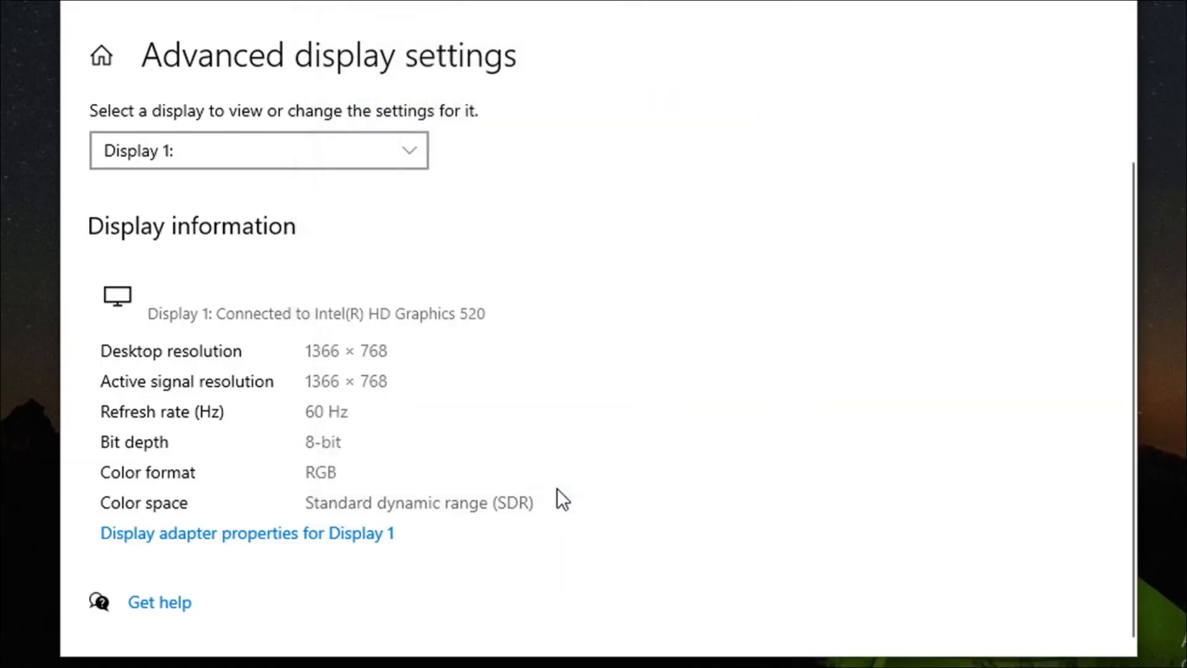
pyautogui.rightClick(640, 220)
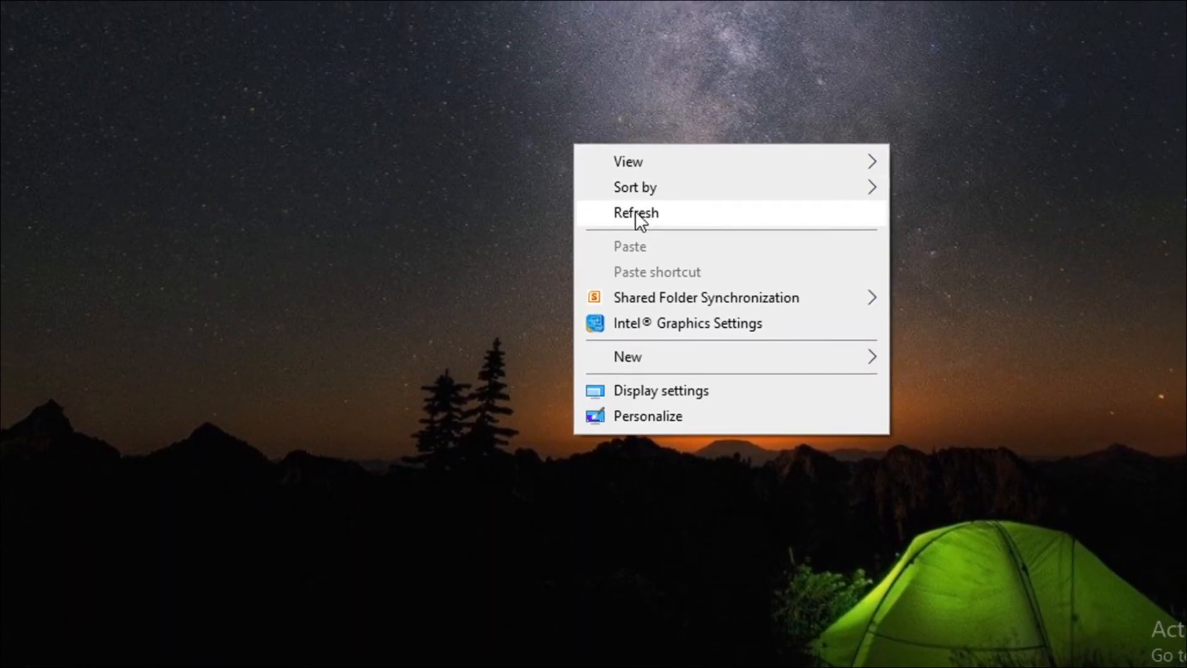